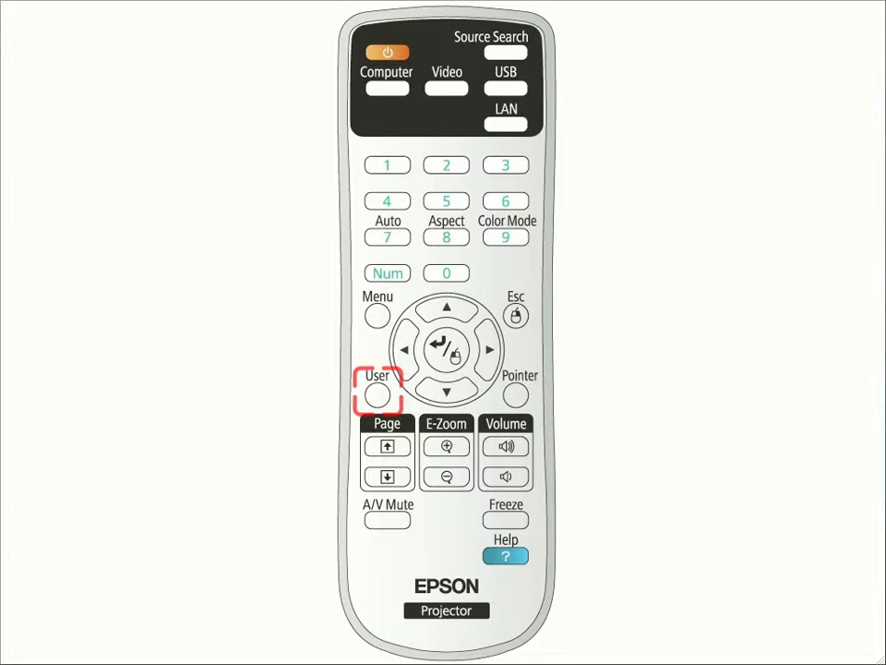
# Step: Open the projector menu's Extended settings to show its option list
pyautogui.click(377, 393)
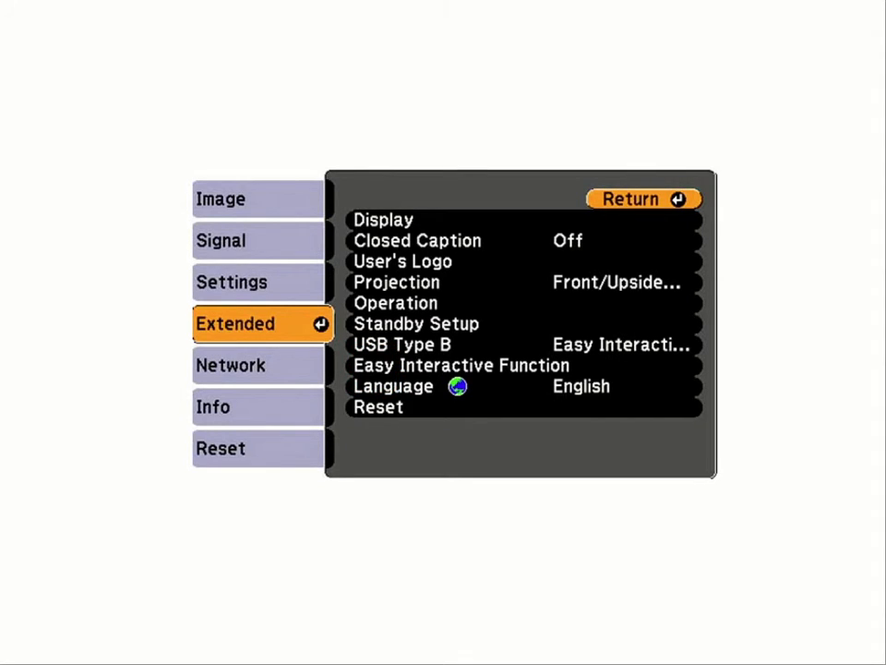
# Step: Choose Easy Interactive Function, then Manual Calibration, to reach the continue prompt
pyautogui.click(462, 365)
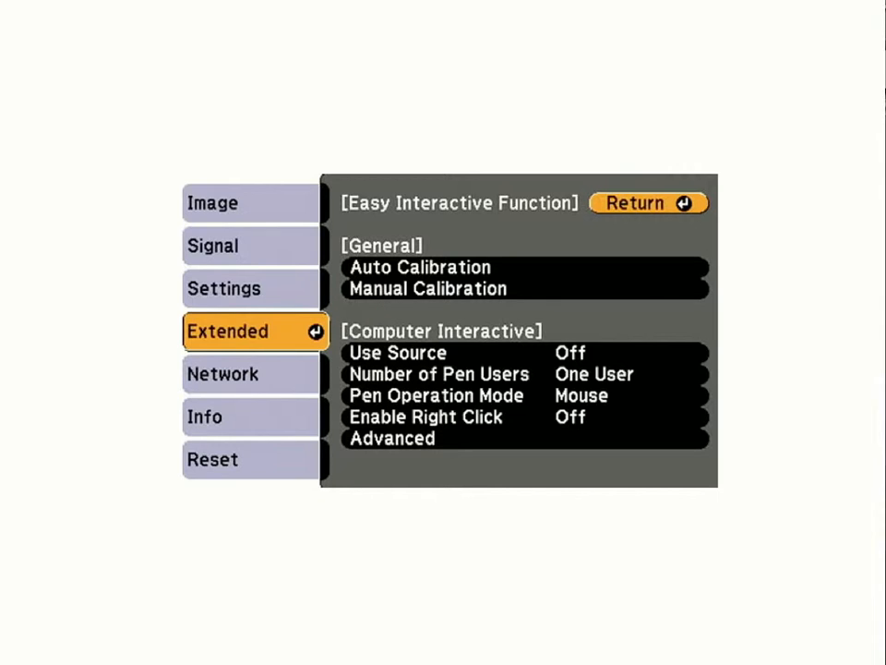
pyautogui.click(428, 288)
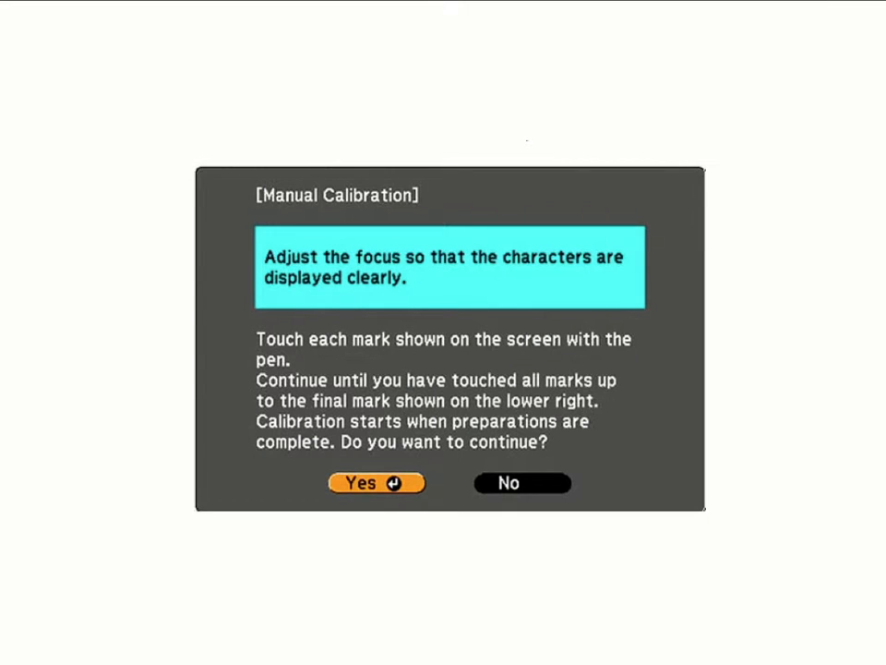